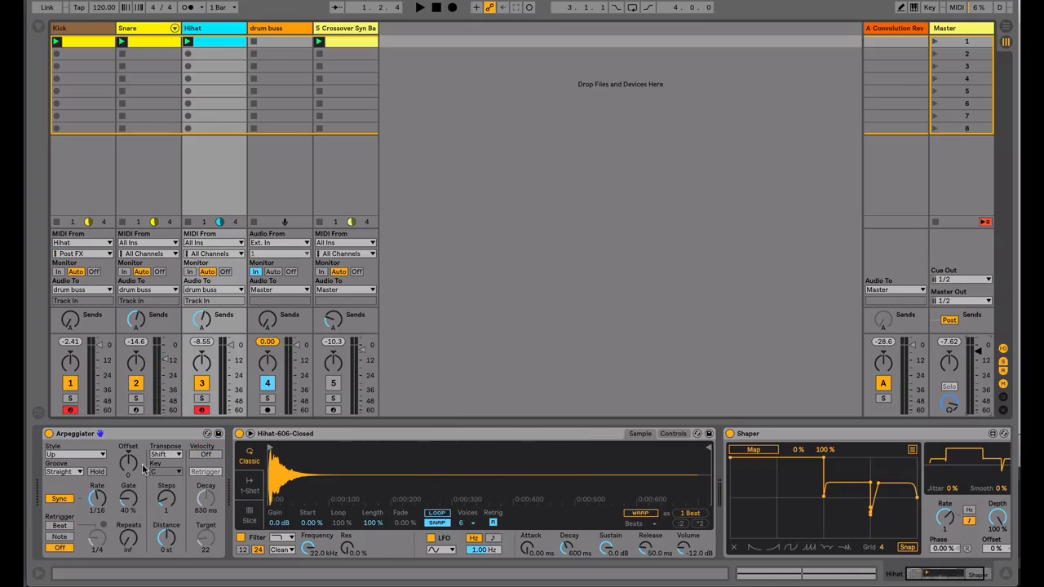
# Switch the hi-hat Arpeggiator's Groove from Straight to a Swing template
pyautogui.click(437, 10)
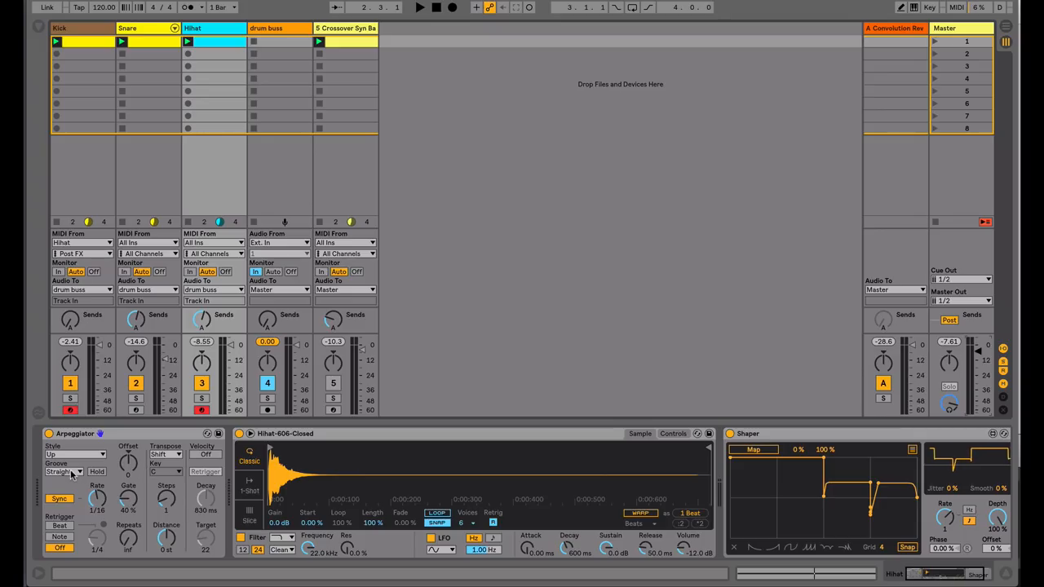
pyautogui.click(65, 470)
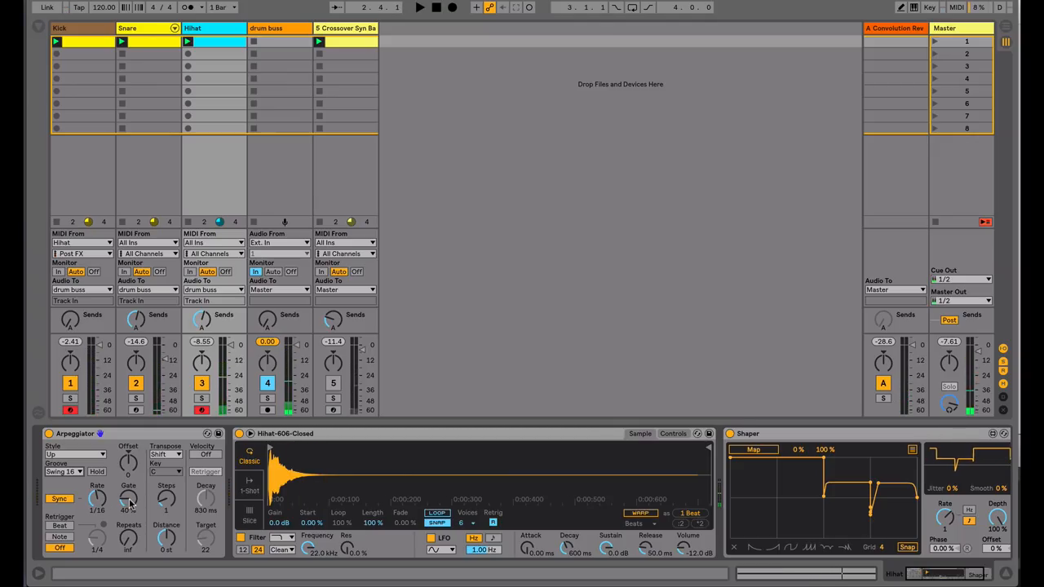
pyautogui.click(58, 486)
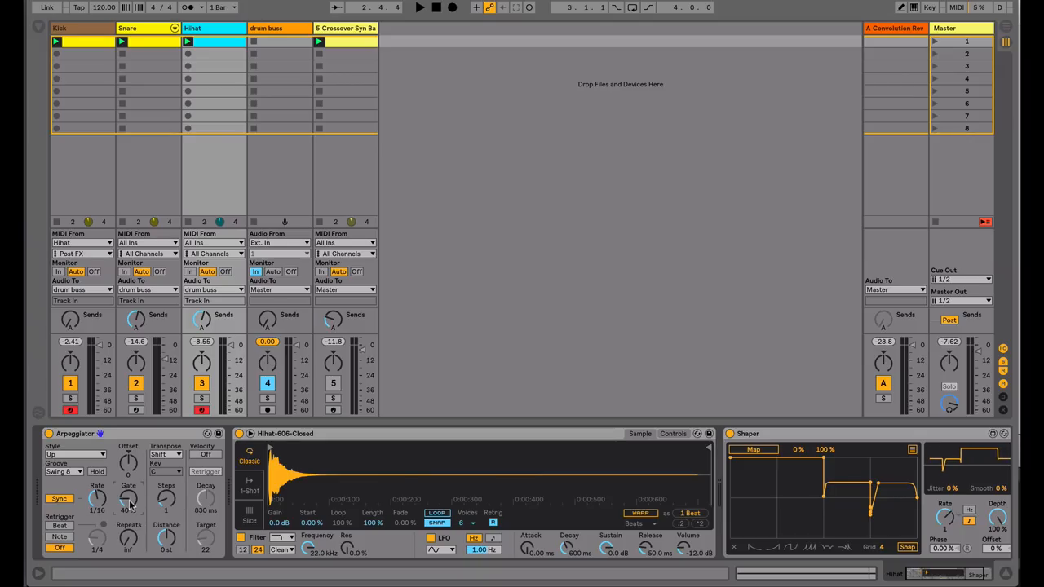
pyautogui.click(59, 470)
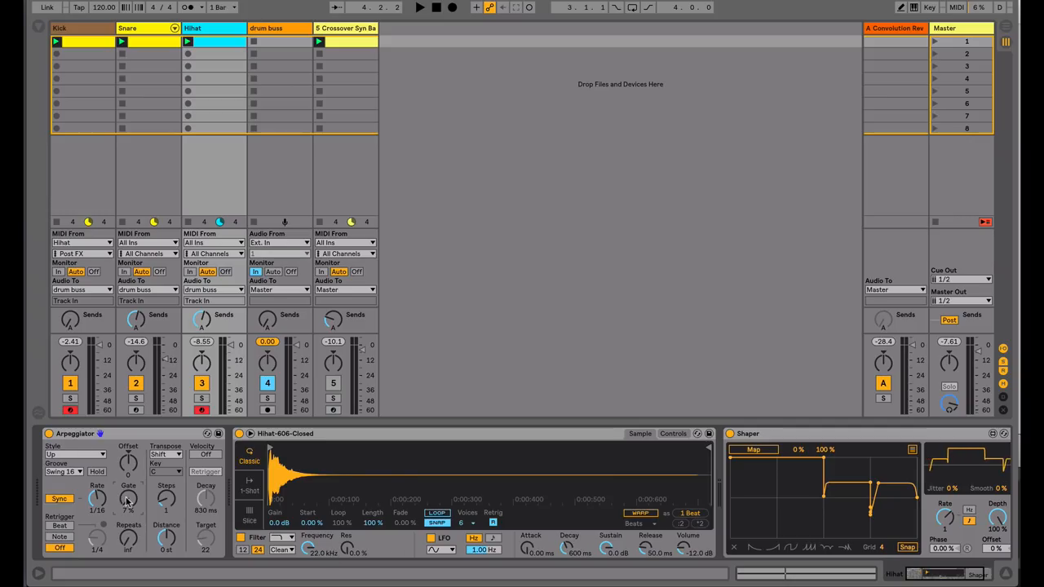
pyautogui.moveTo(127, 497); pyautogui.dragTo(127, 457)
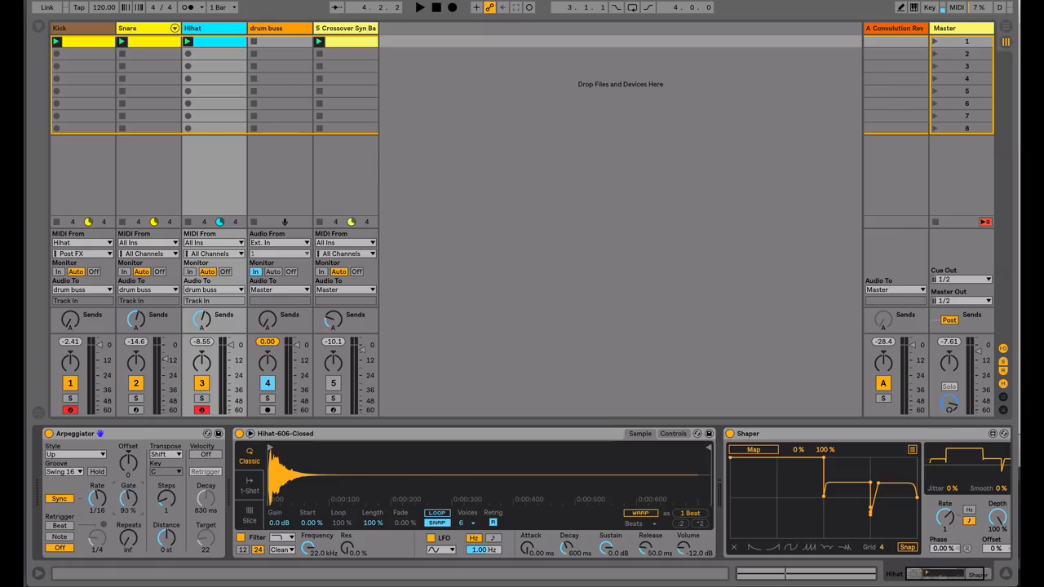
pyautogui.click(417, 10)
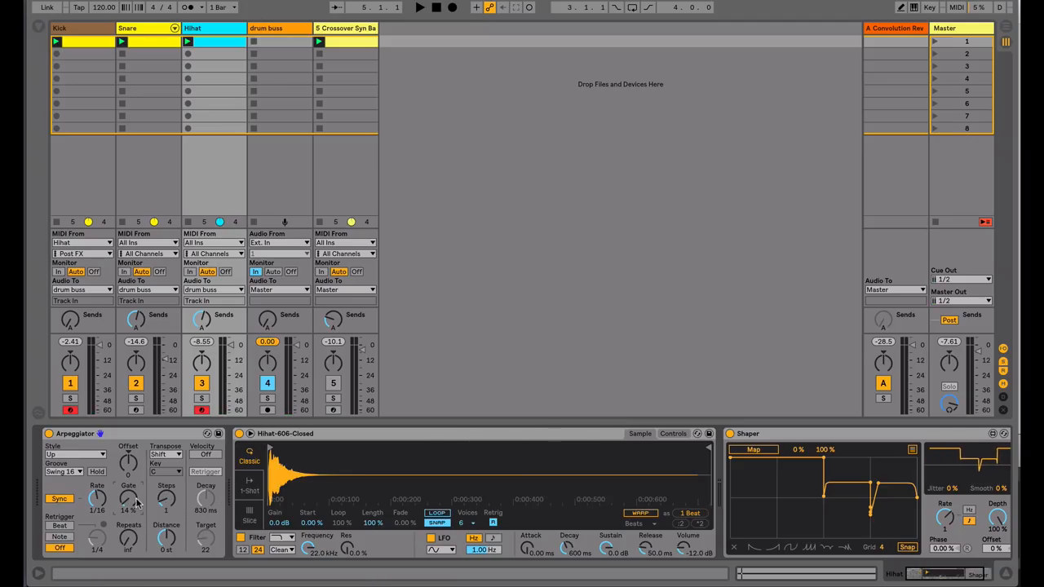
# Map the Hihat track's Shaper to modulate the Arpeggiator's Gate parameter
pyautogui.rightClick(130, 502)
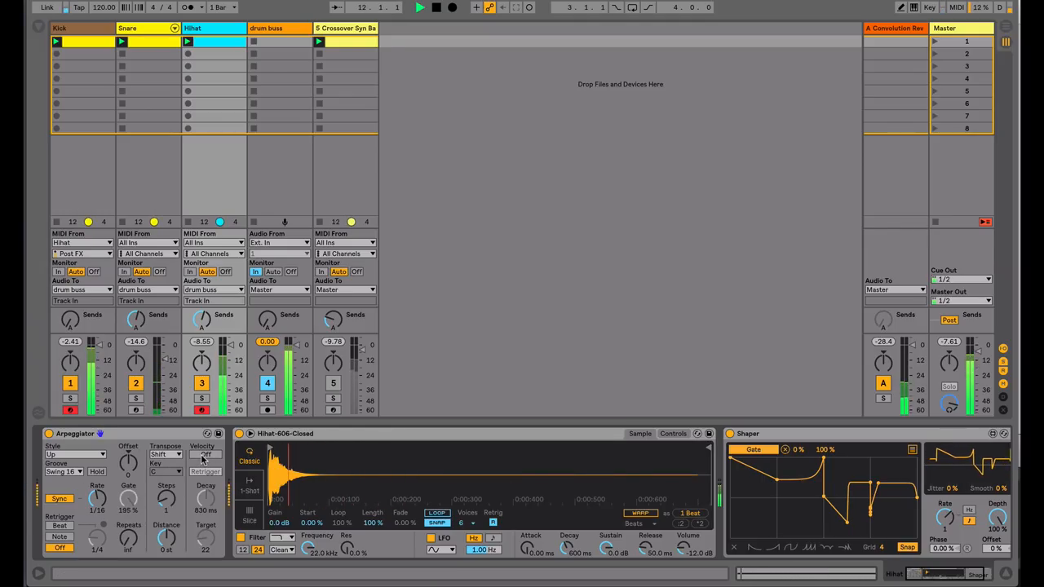
pyautogui.click(205, 453)
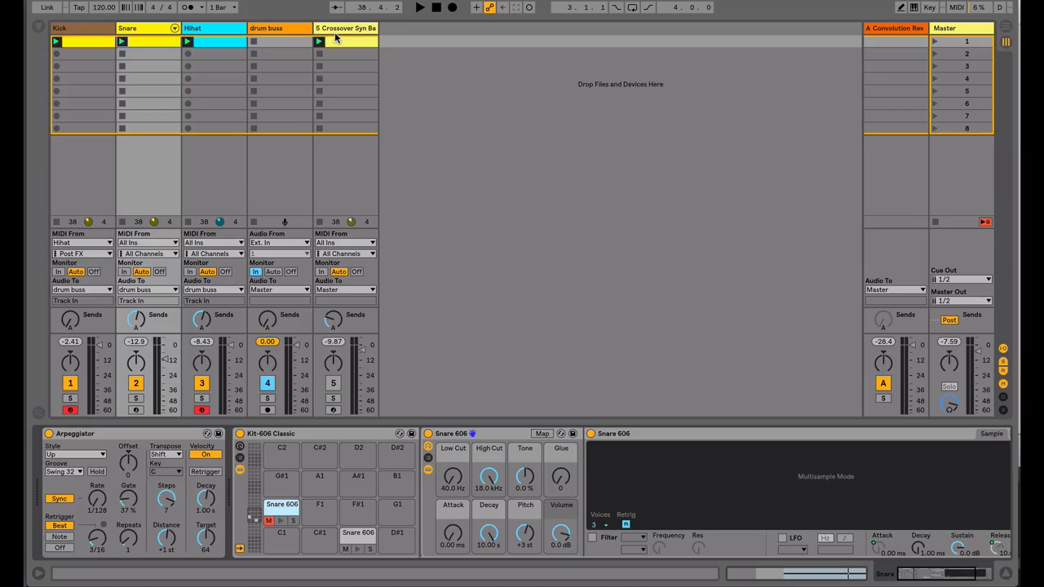
# Show the Crossover Syn Bass track's LFO, Arpeggiator and Wavetable device chain
pyautogui.click(345, 28)
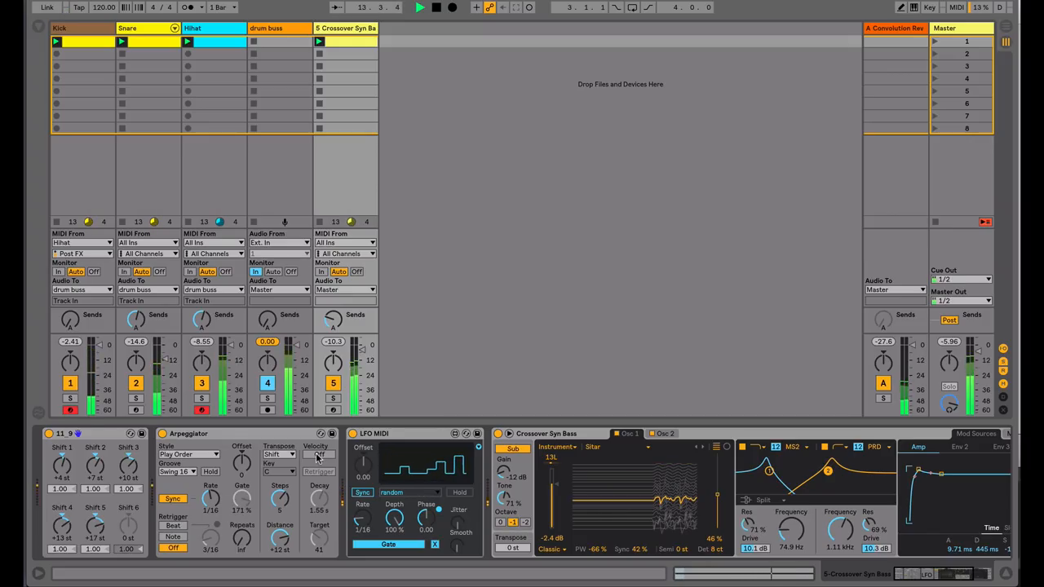
# Set the bass Arpeggiator's Retrigger mode to Beat
pyautogui.click(320, 471)
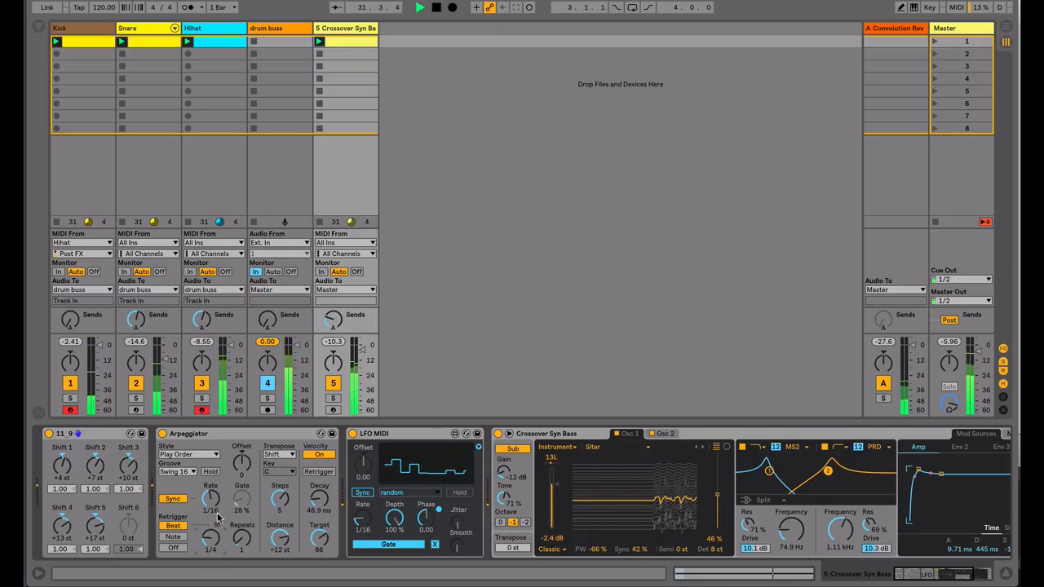
pyautogui.click(183, 473)
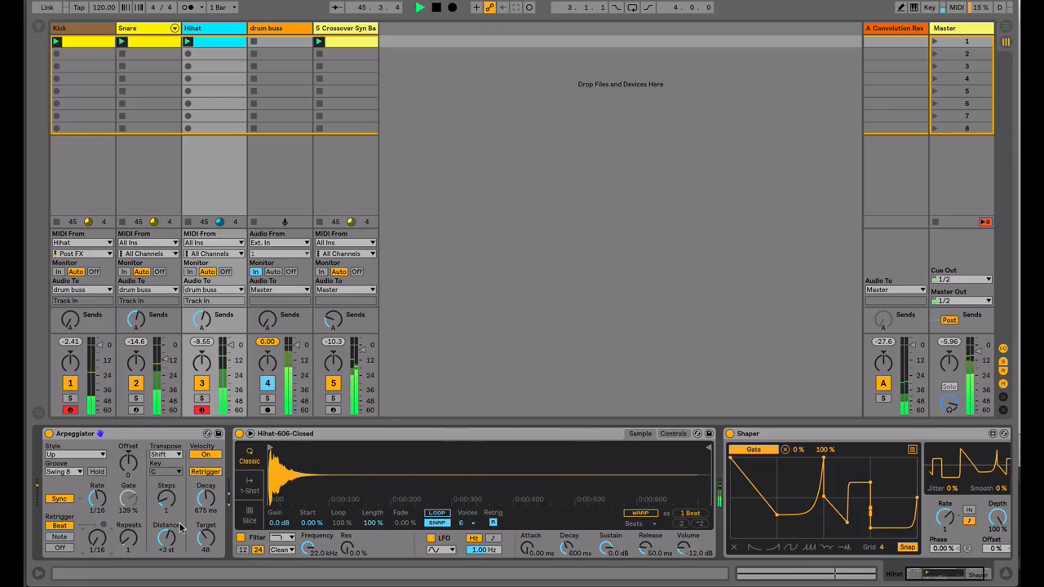
# Return to the Crossover Syn Bass track and list its Arpeggiator's Swing groove options
pyautogui.click(139, 29)
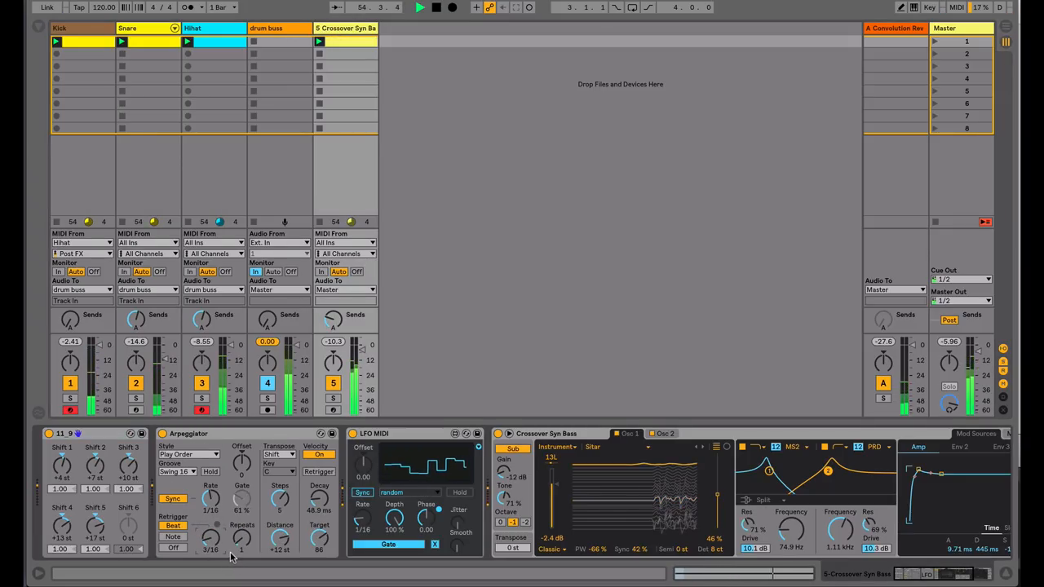
pyautogui.click(180, 466)
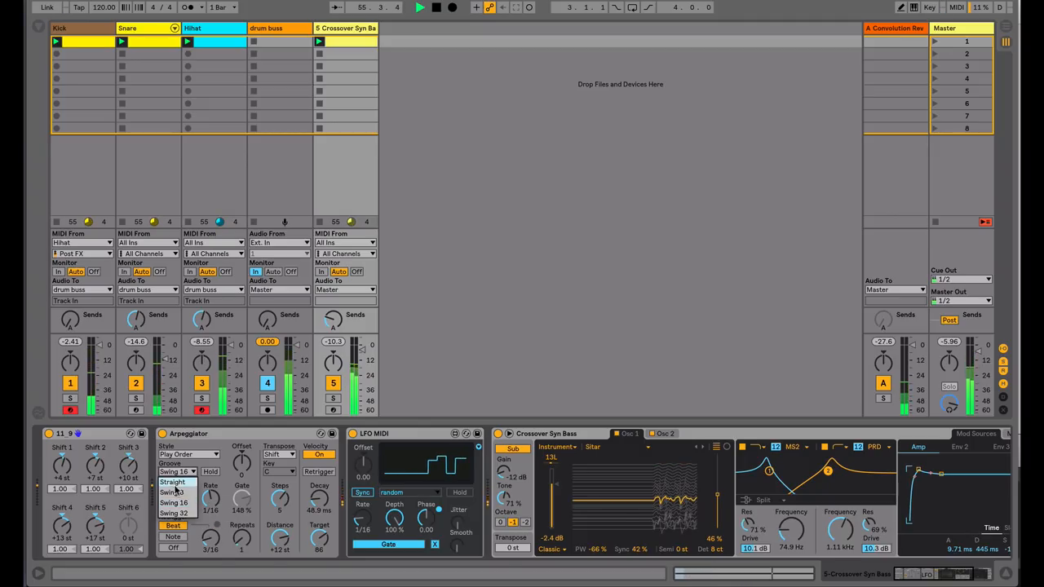